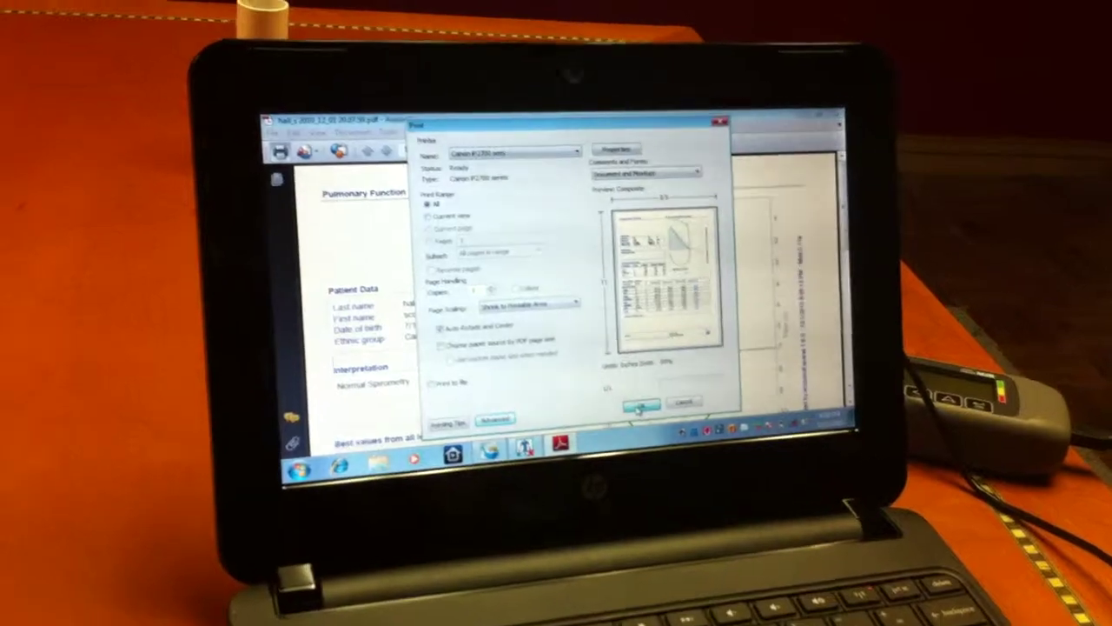
Step: Confirm the Print dialog to send the Pulmonary Function Test Results PDF to the printer
{"action": "left_click", "coordinate": [640, 401]}
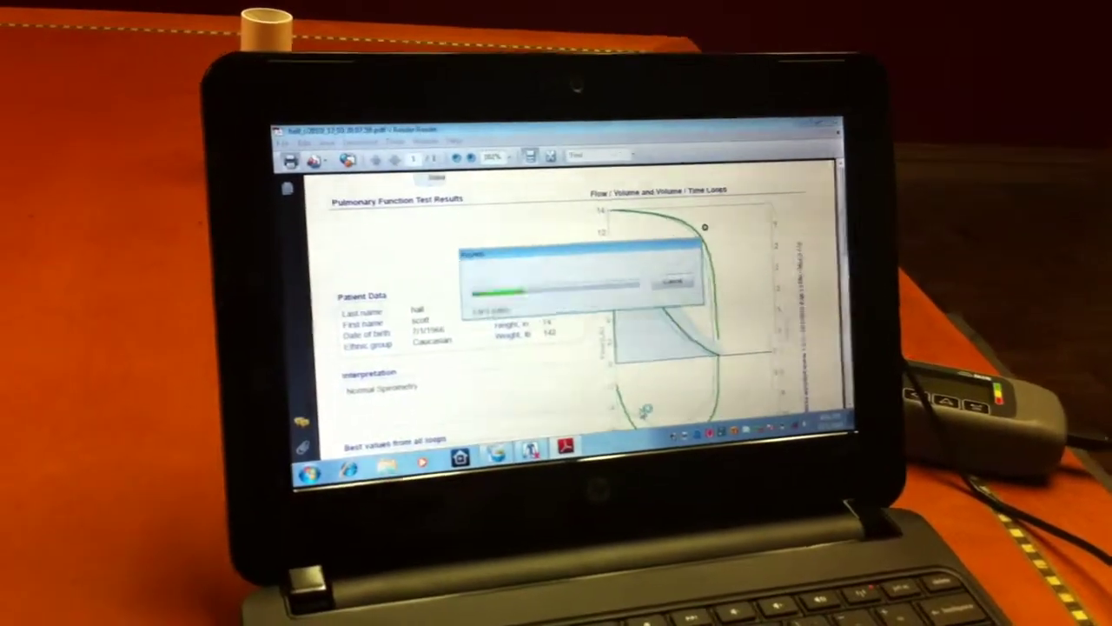